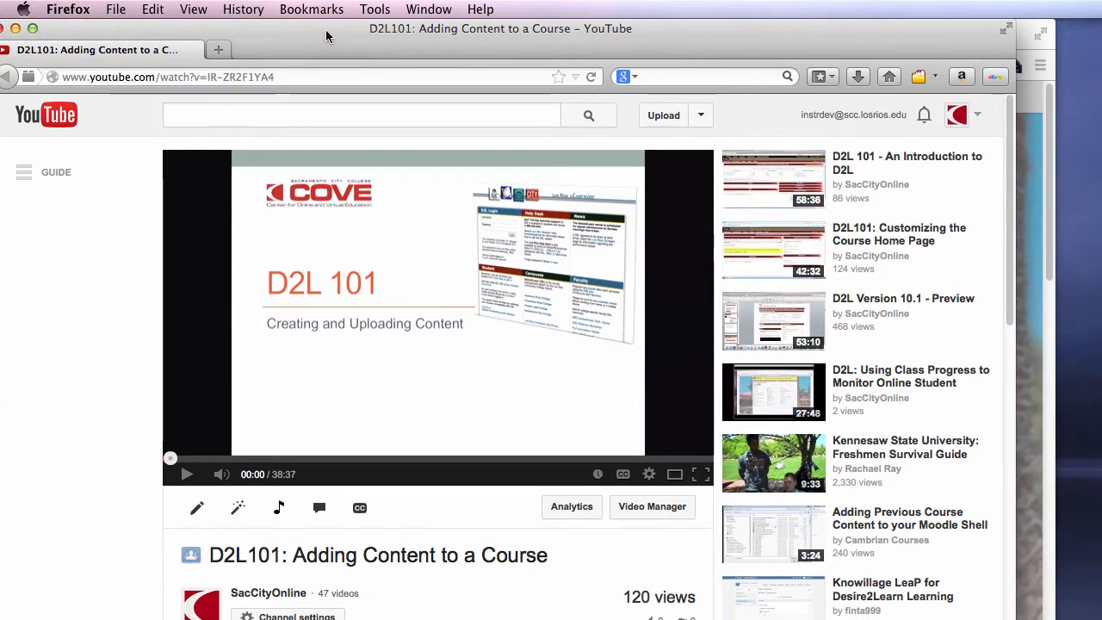
mouse_move(338, 37)
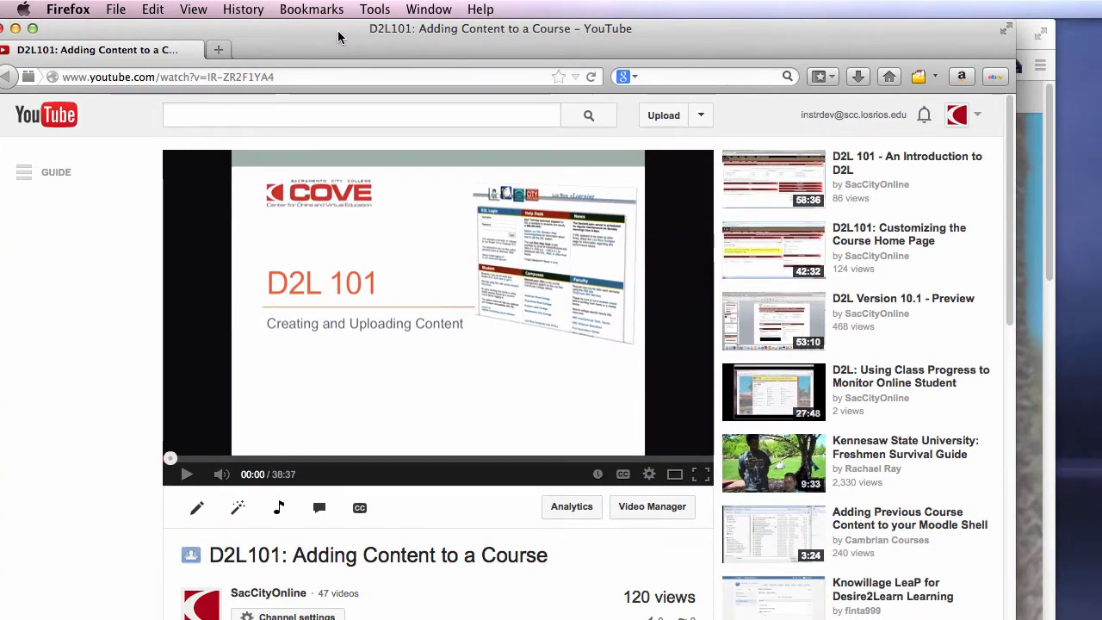
mouse_move(328, 48)
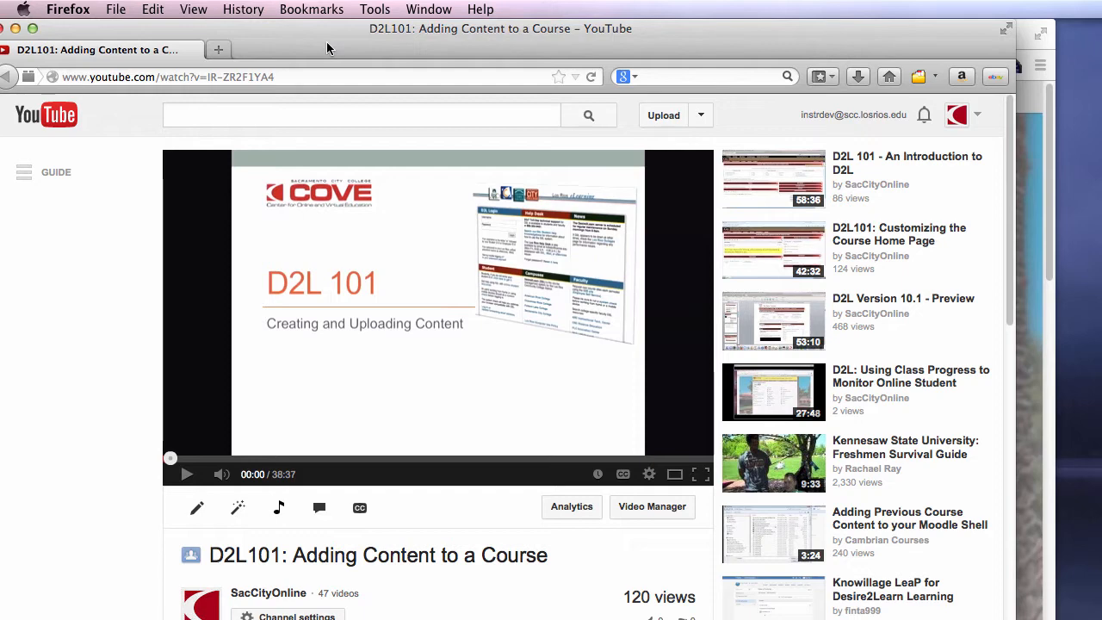
mouse_move(329, 46)
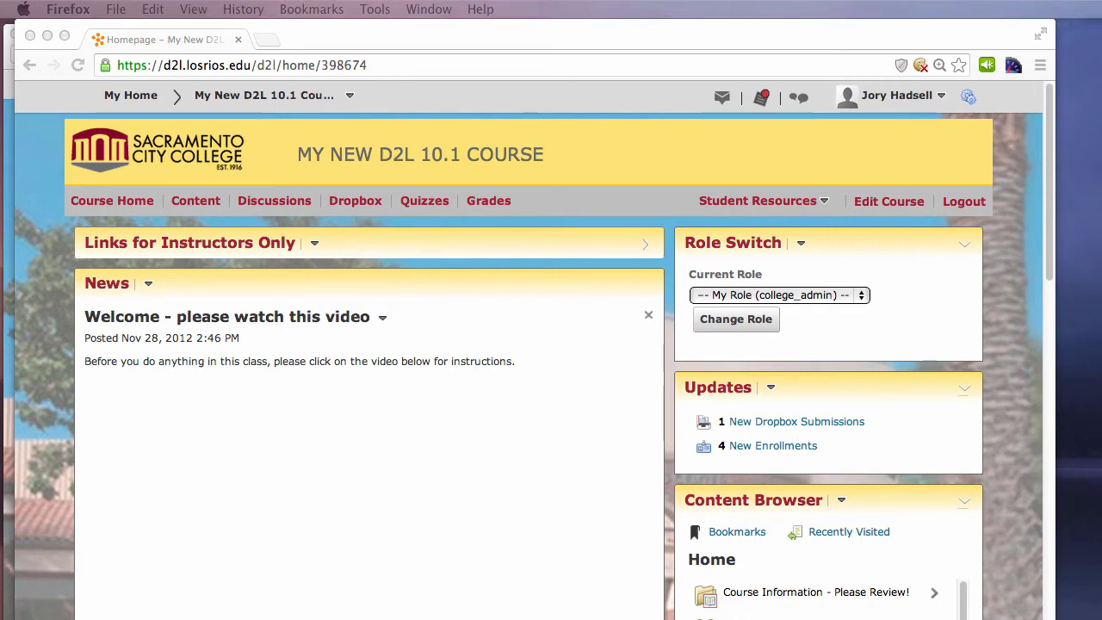
mouse_move(1077, 267)
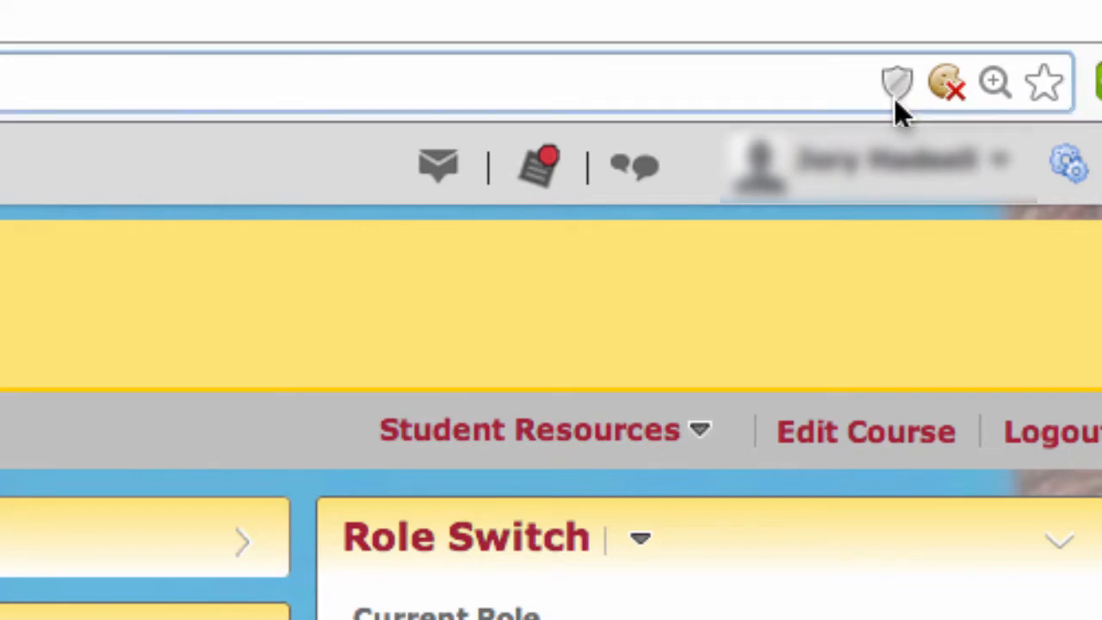
- Check the blocked-content notice, then edit the 'Welcome - please watch this video' news item
left_click(897, 82)
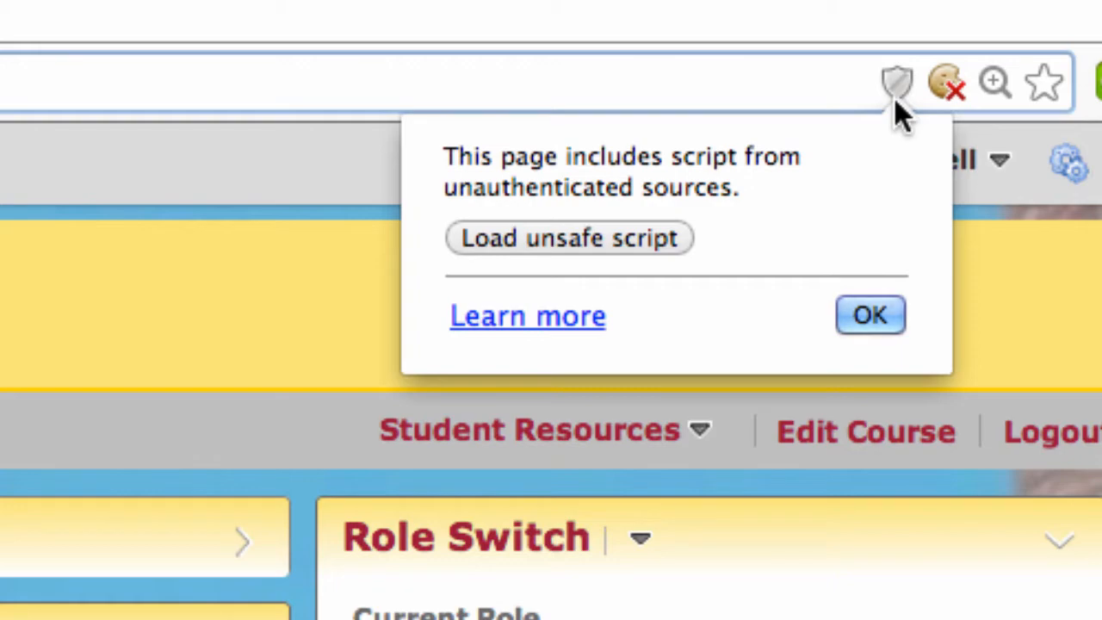
mouse_move(887, 138)
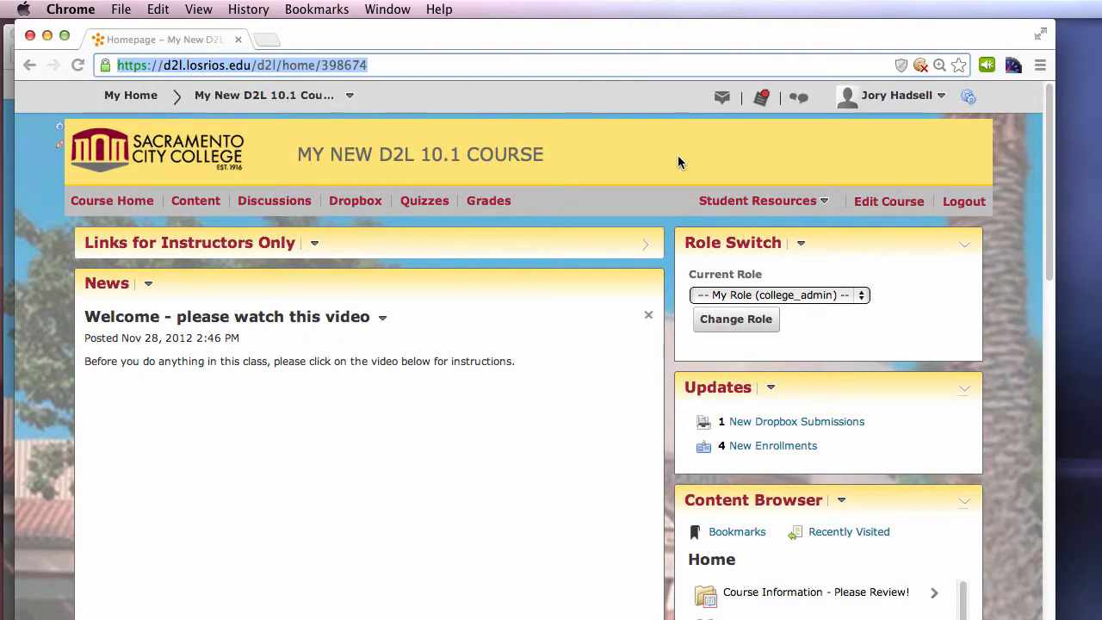
mouse_move(396, 515)
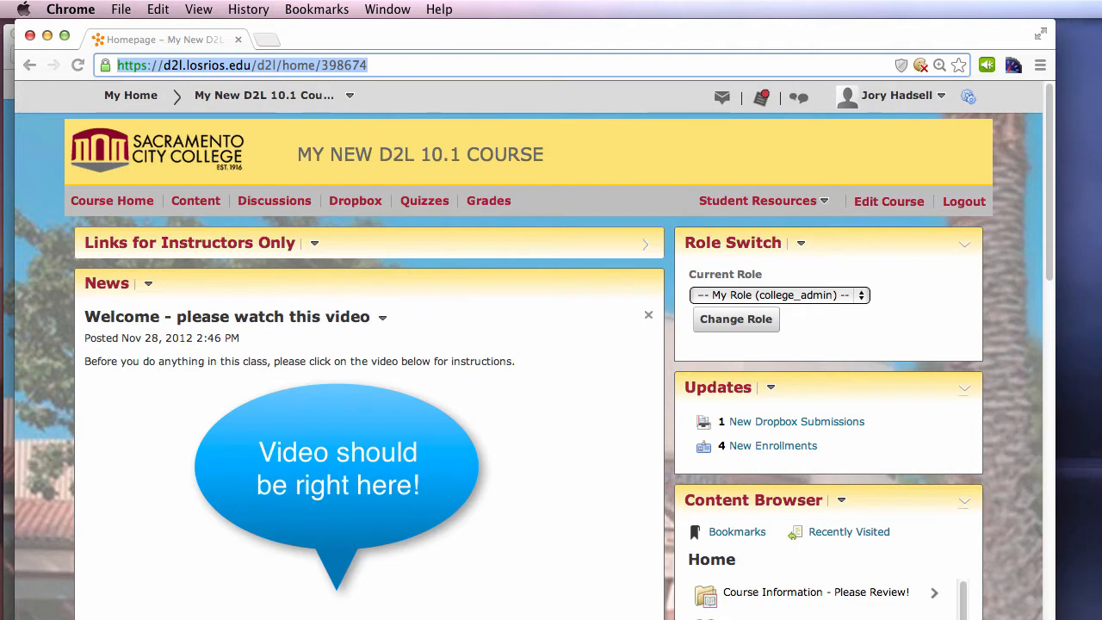
mouse_move(411, 559)
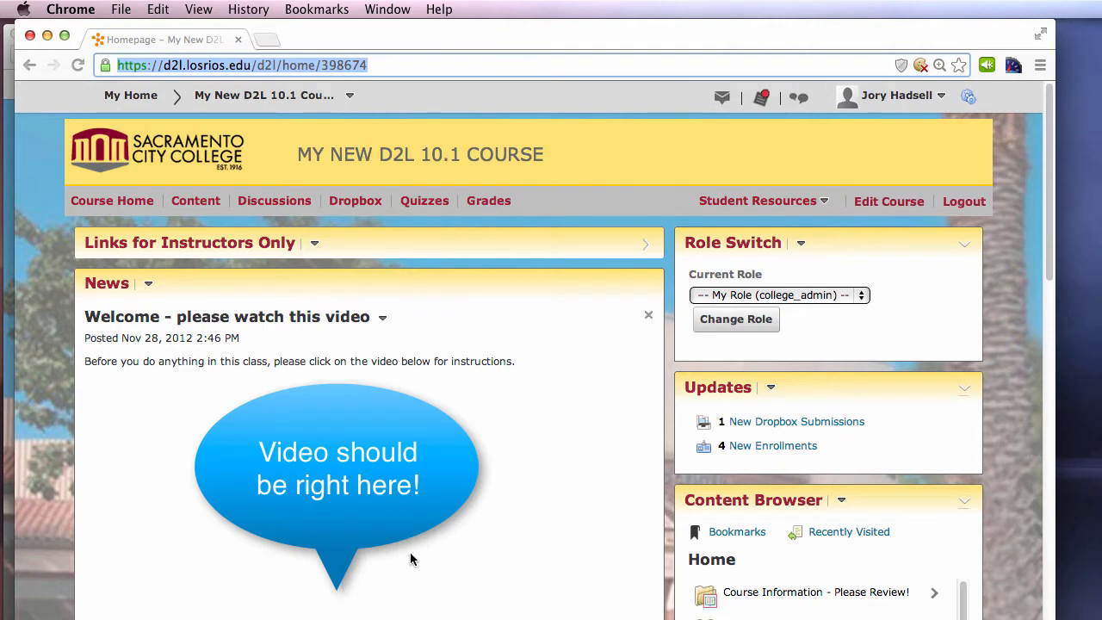
mouse_move(459, 531)
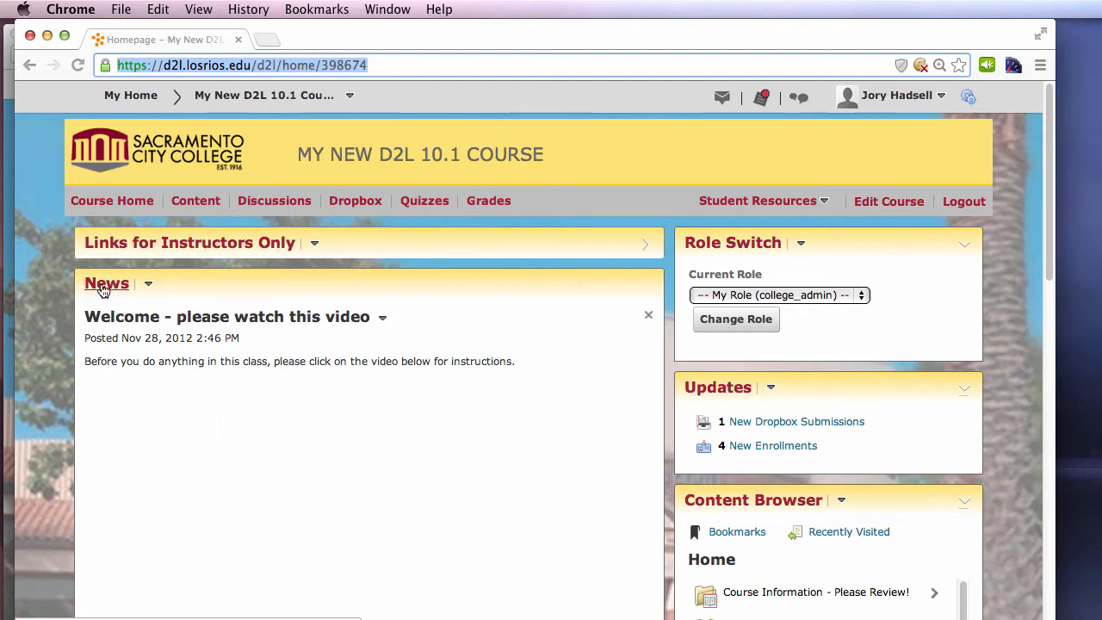
left_click(106, 283)
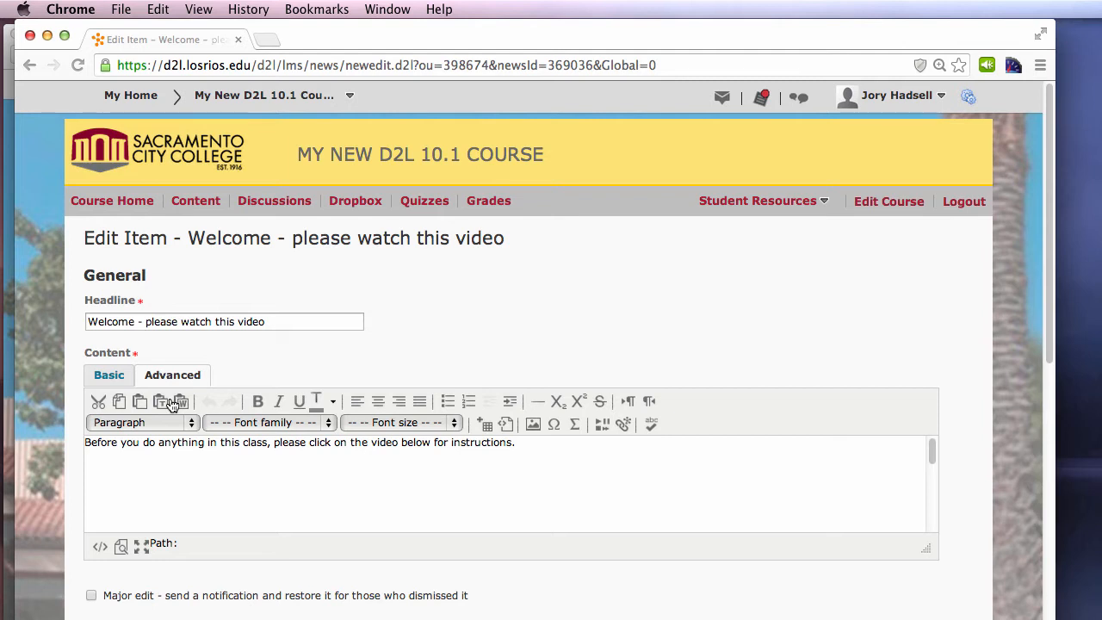
mouse_move(56, 573)
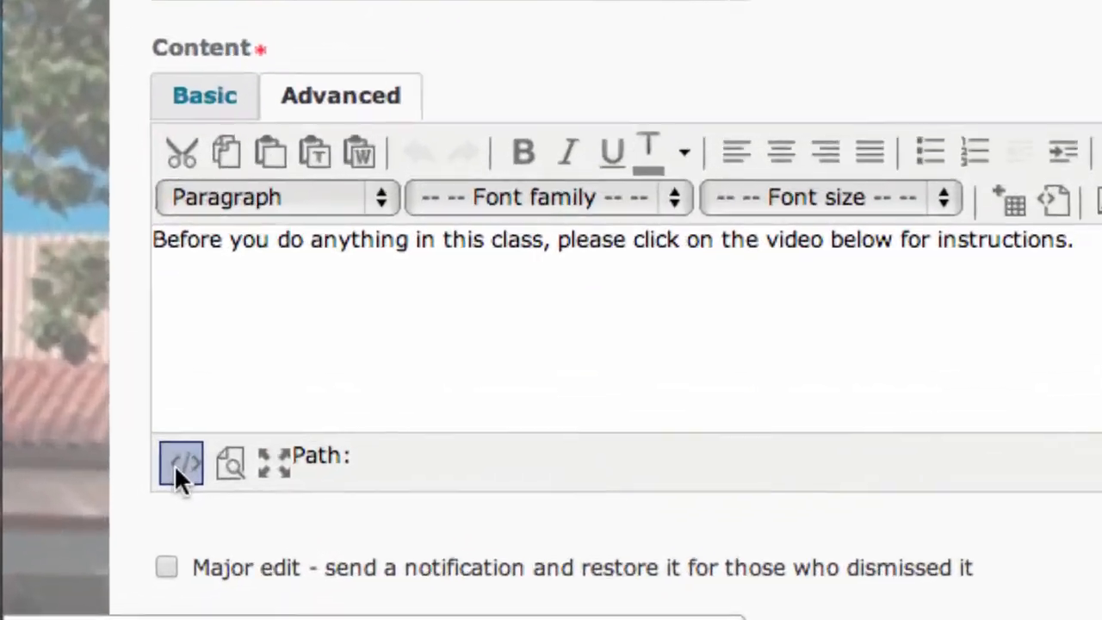
mouse_move(181, 464)
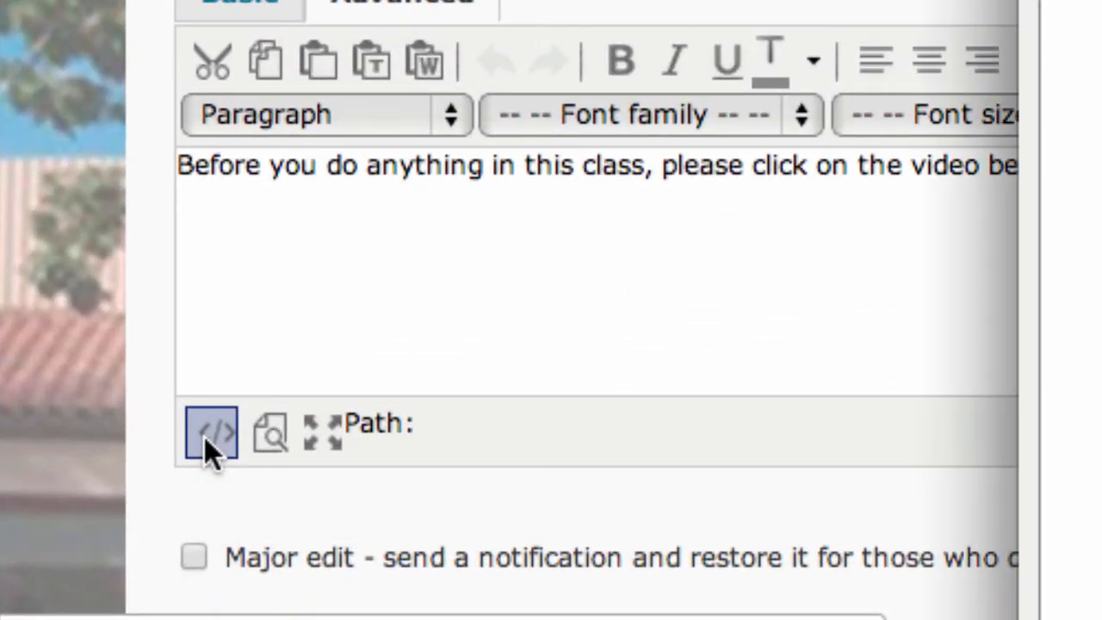
- In the HTML source, change the YouTube iframe address from http to https
left_click(210, 431)
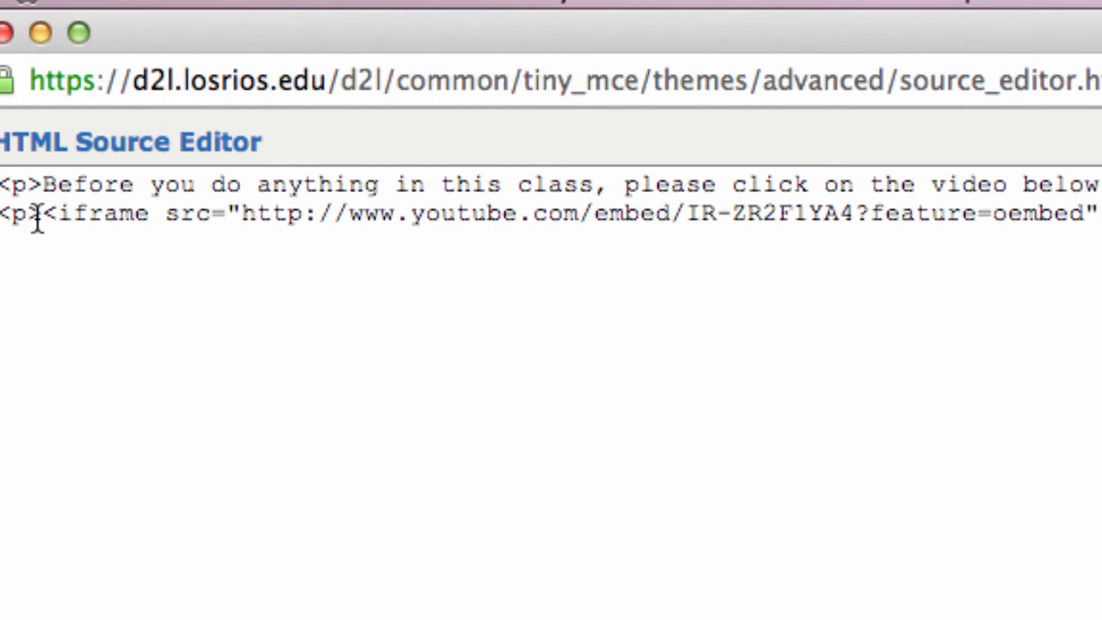
left_click_drag(47, 212, 599, 213)
type("s")
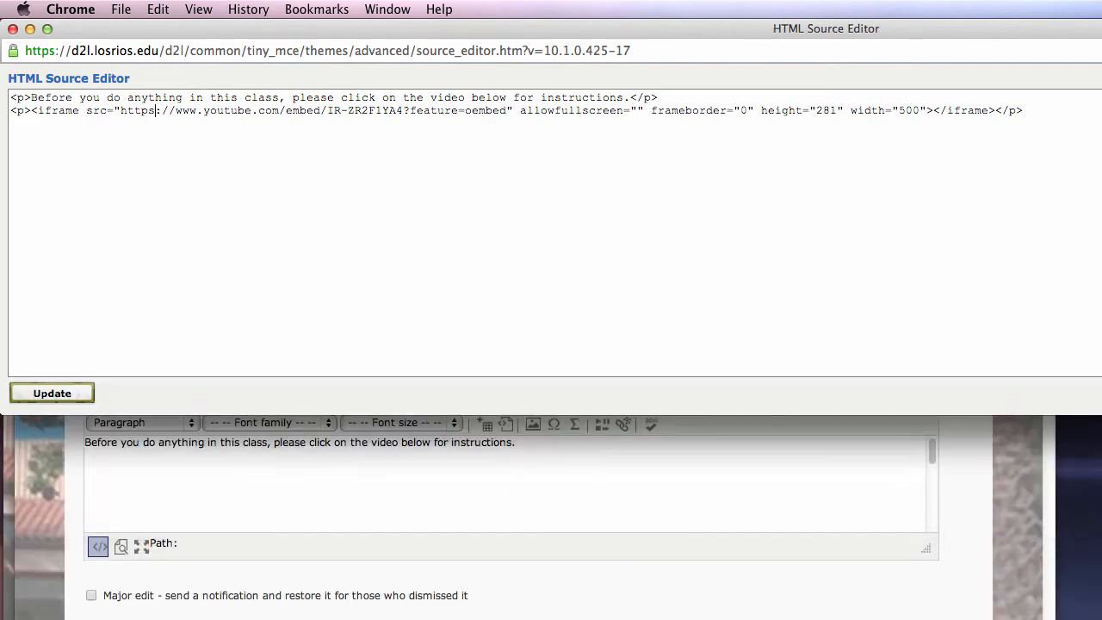
- Apply the edited HTML and save the Welcome news item
left_click(51, 393)
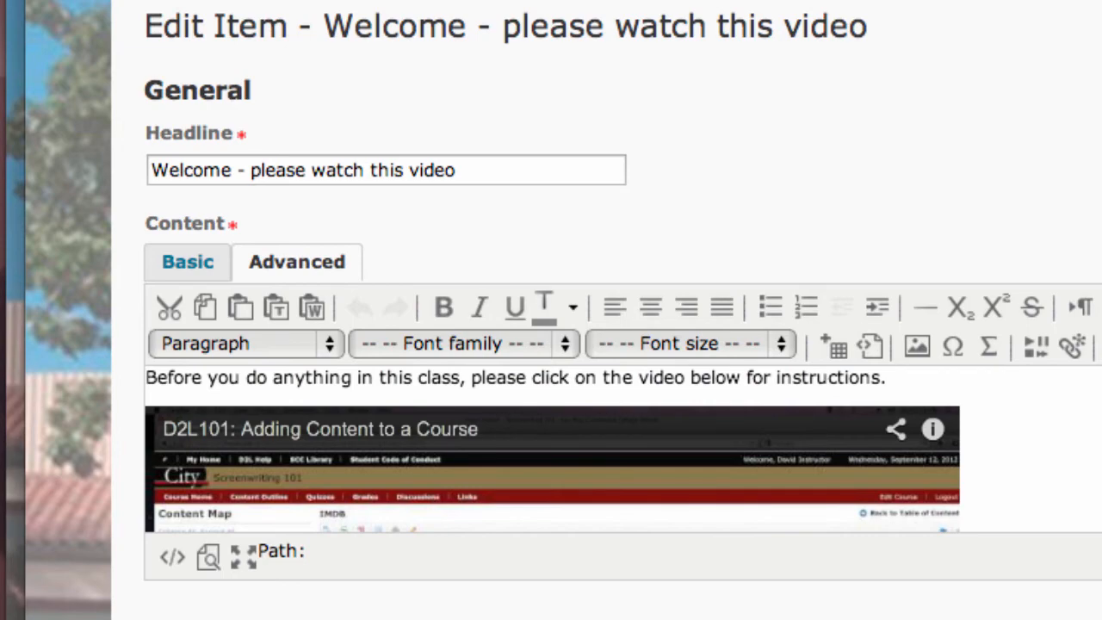
scroll("down", 3)
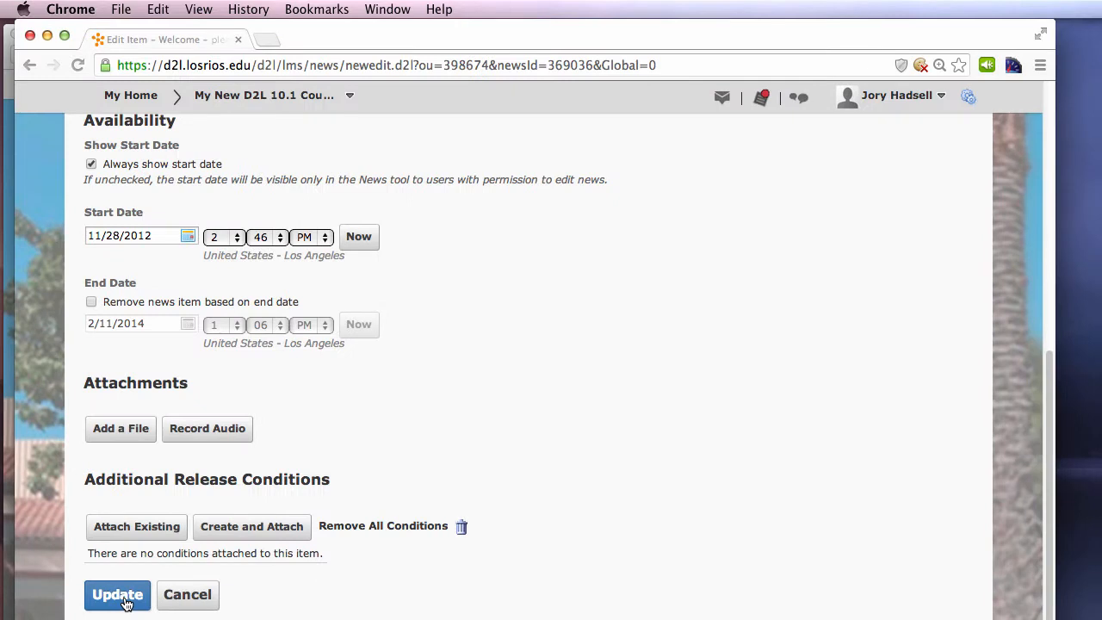
left_click(117, 594)
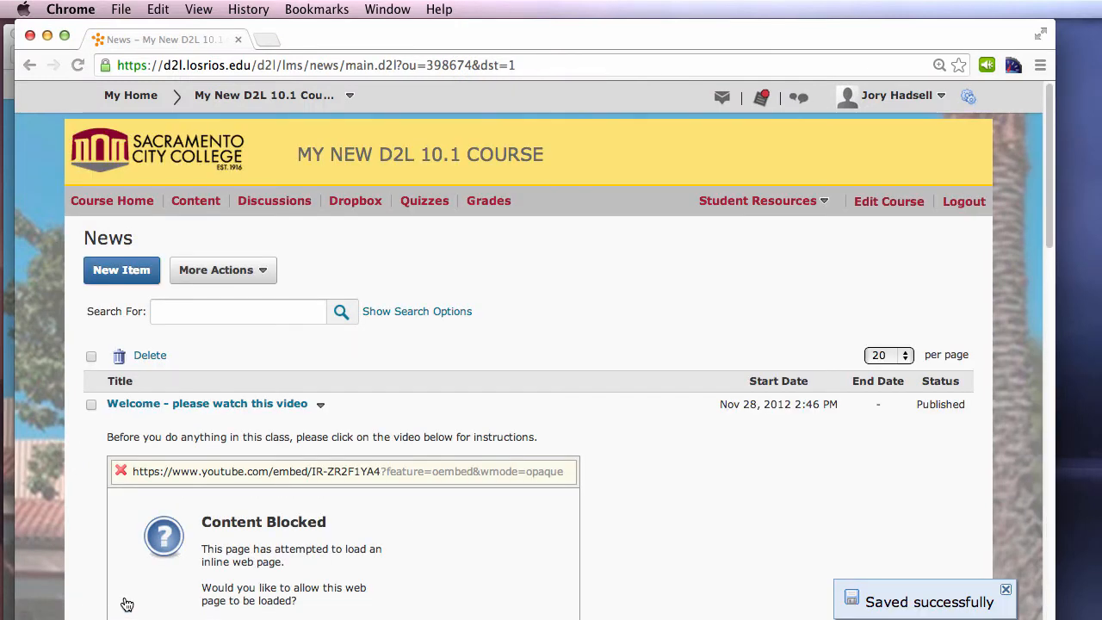
mouse_move(149, 586)
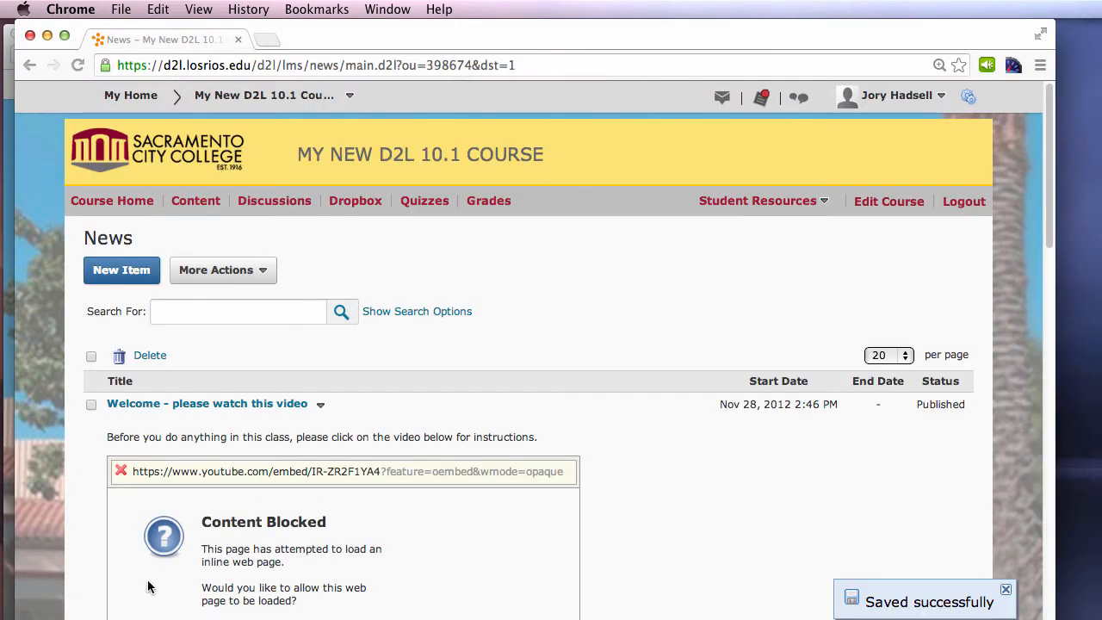
mouse_move(197, 485)
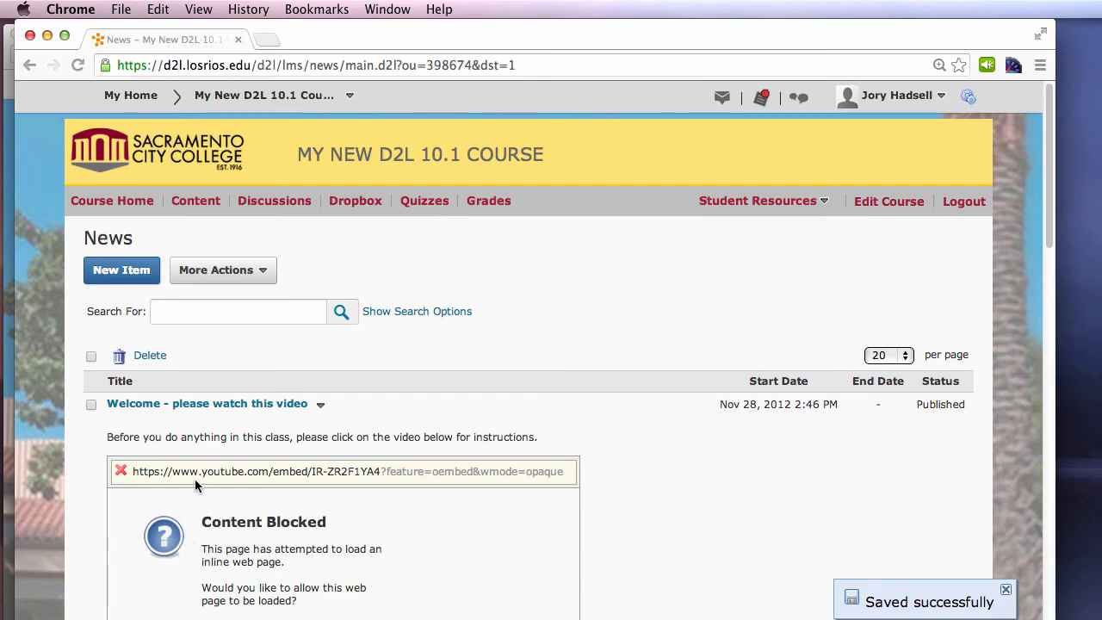
- Allow the blocked content so the embedded D2L101: Adding Content to a Course video loads
scroll("down", 3)
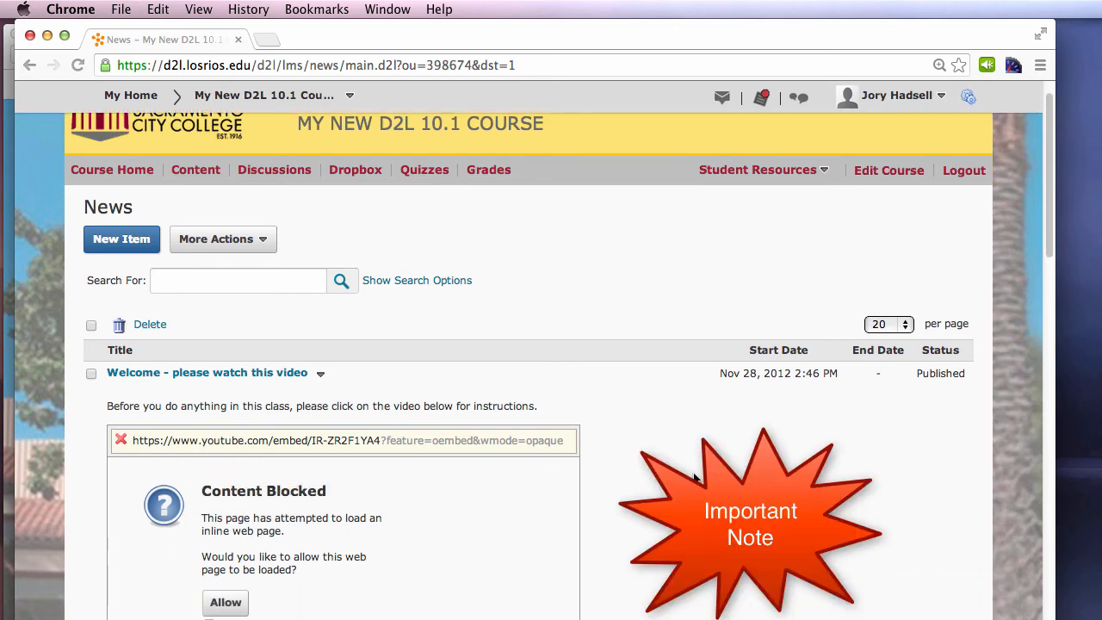
scroll("down", 3)
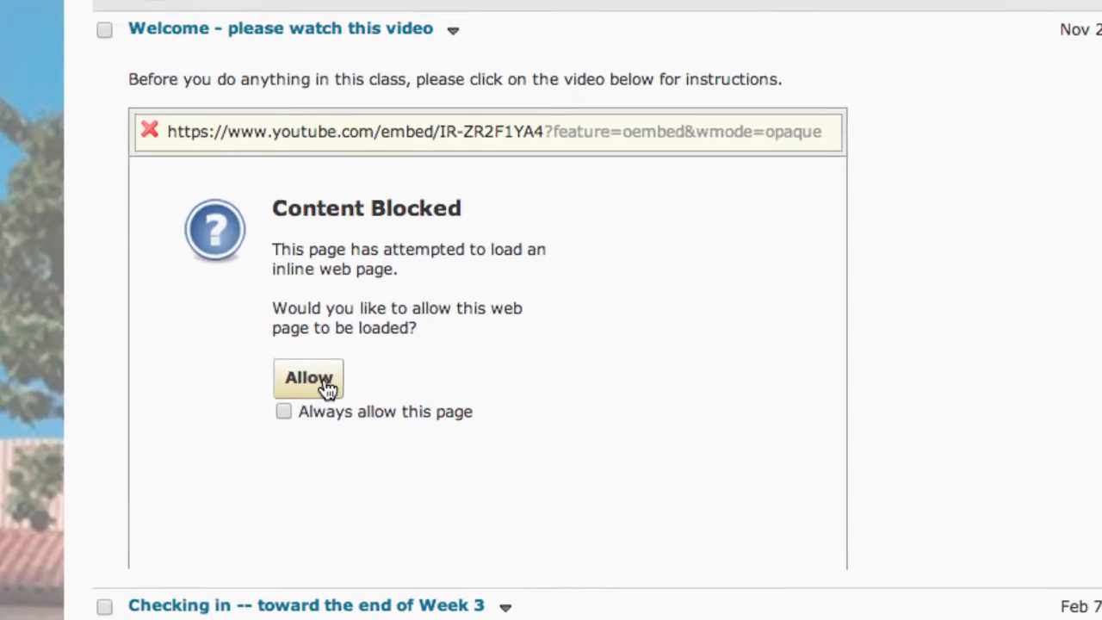
left_click(308, 377)
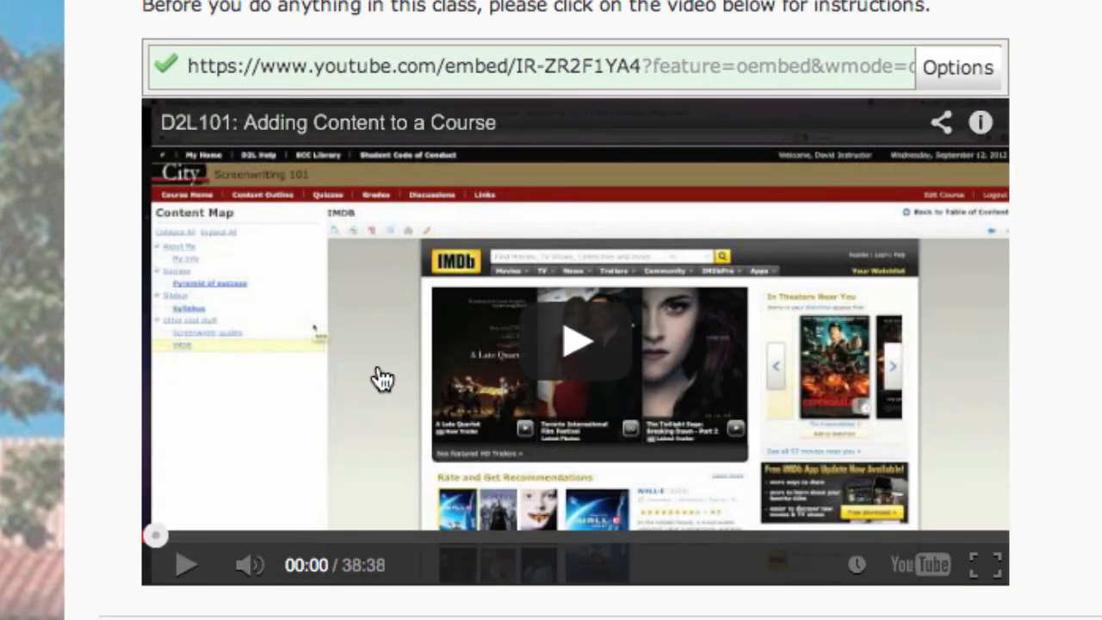